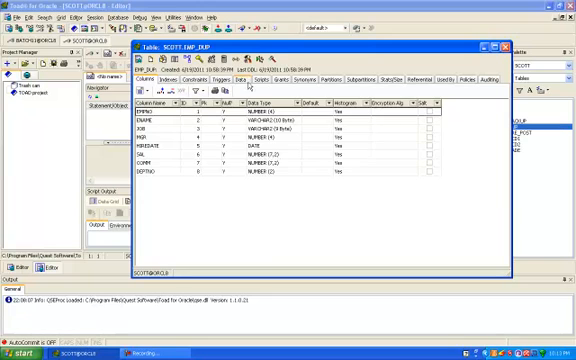
- View the employee table's columns (EMPNO, ENAME, JOB, ...) in the Schema Browser
{"action": "left_click", "coordinate": [232, 78]}
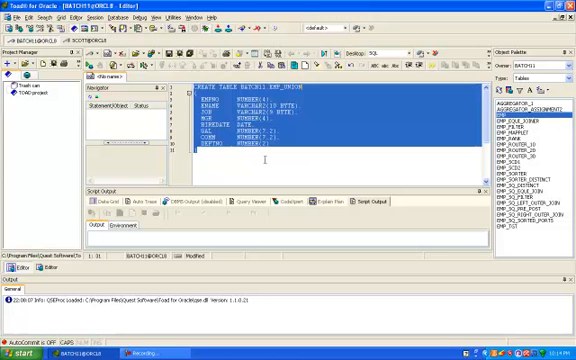
- Execute the CREATE TABLE EMP_UNION statement with F9
{"action": "key", "text": "F9"}
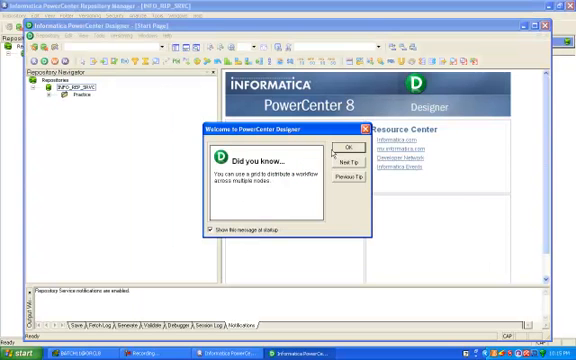
- Dismiss the Did you know welcome tips in Designer
{"action": "left_click", "coordinate": [344, 148]}
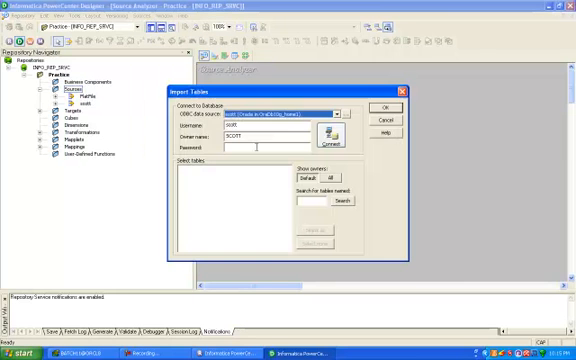
- Enter the database password, connect, and browse the list of importable tables
{"action": "type", "text": "***"}
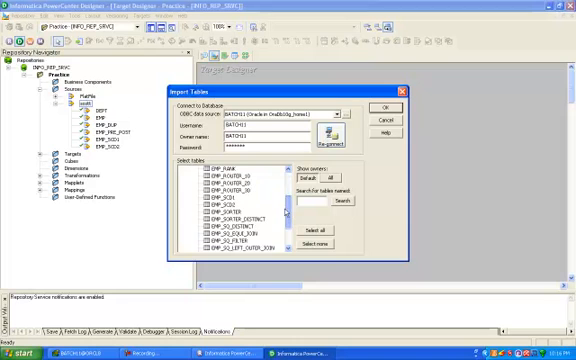
{"action": "scroll", "scroll_direction": "down", "scroll_amount": 3}
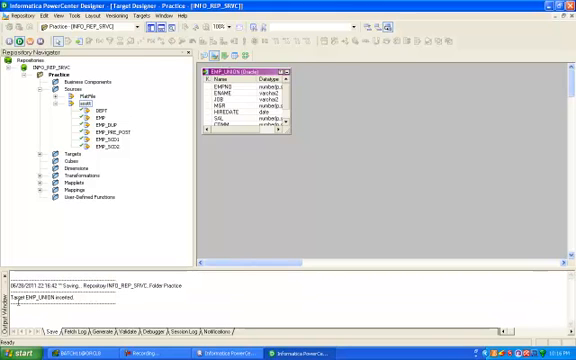
{"action": "mouse_move", "coordinate": [292, 212]}
{"action": "type", "text": "m_UNION_TRANSFORMATION"}
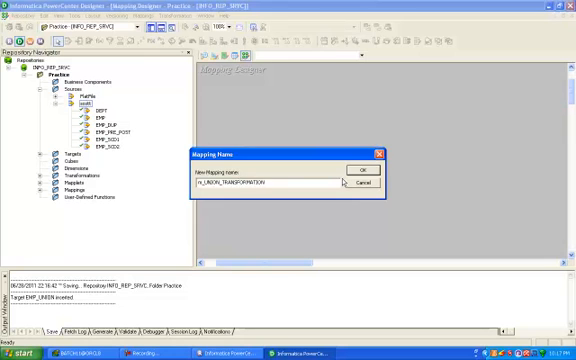
- Confirm the new mapping name for the EMP union mapping
{"action": "left_click", "coordinate": [364, 172]}
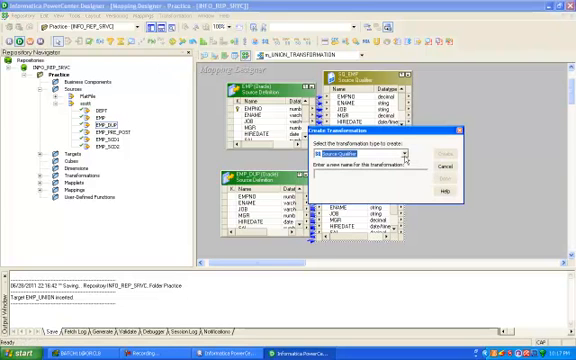
- Add a Union transformation to the mapping
{"action": "left_click", "coordinate": [402, 158]}
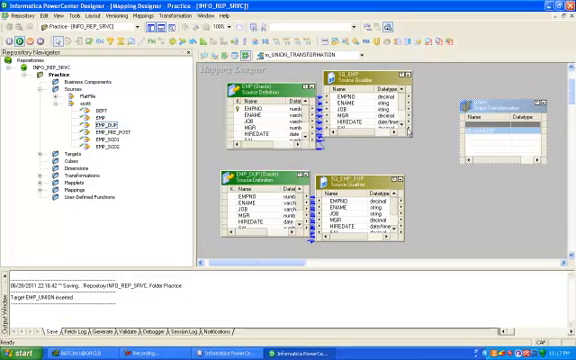
{"action": "mouse_move", "coordinate": [428, 188]}
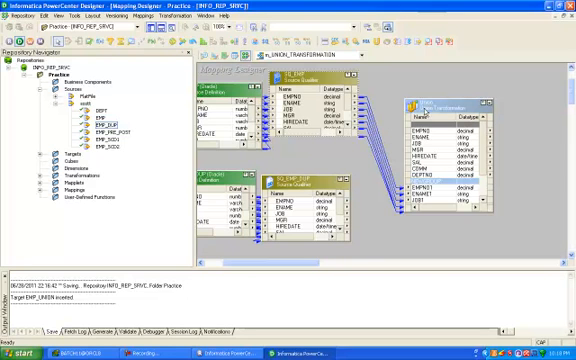
- Edit the Union transformation and name an input group EMP
{"action": "double_click", "coordinate": [436, 104]}
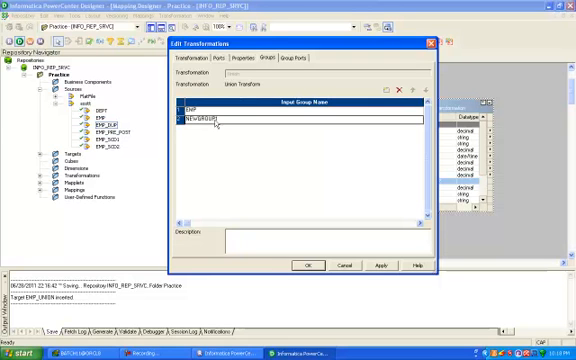
{"action": "type", "text": "EMP_DUPLICATE"}
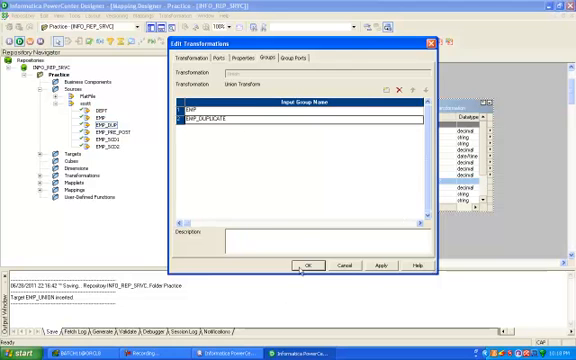
- Apply the Union input group setup and return to the mapping
{"action": "left_click", "coordinate": [308, 264]}
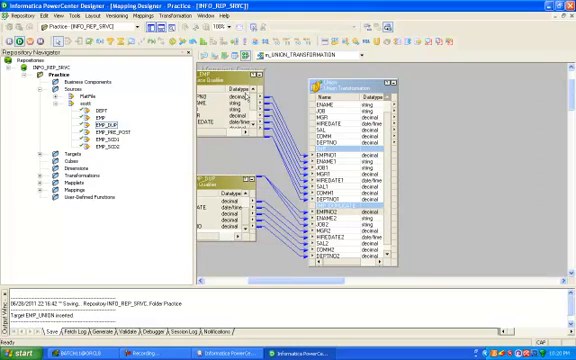
- Expand the Targets list to reach the EMP_UNION definition
{"action": "left_click", "coordinate": [56, 104]}
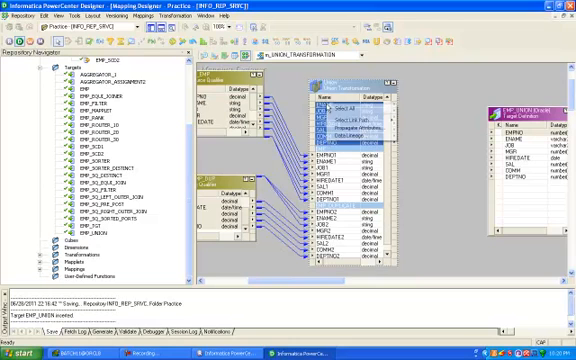
{"action": "left_click", "coordinate": [344, 108]}
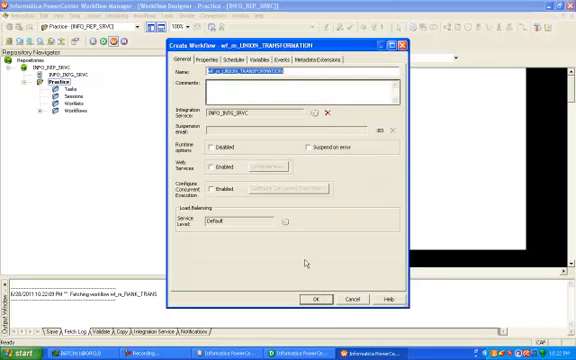
- Create the workflow, then show the session's Mapping source and target settings
{"action": "left_click", "coordinate": [344, 300]}
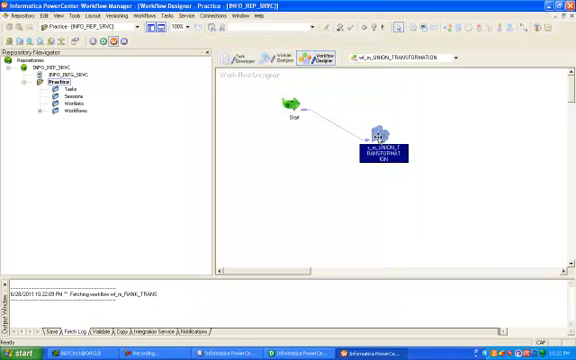
{"action": "double_click", "coordinate": [384, 132]}
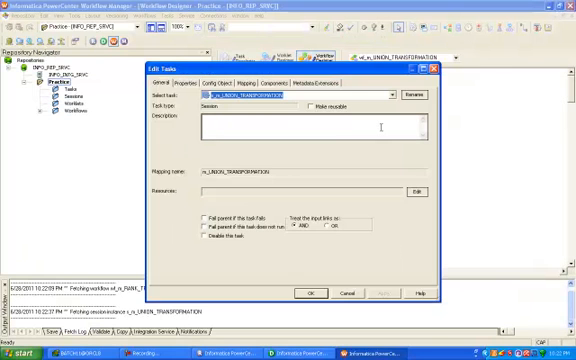
{"action": "left_click", "coordinate": [218, 72]}
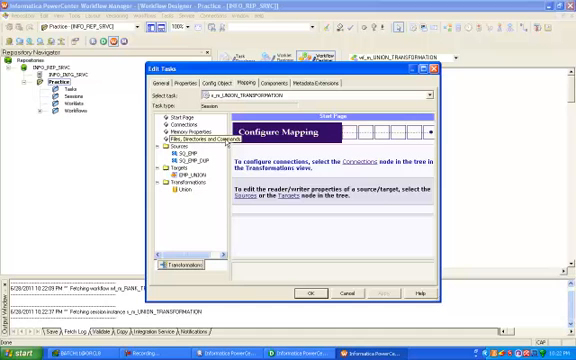